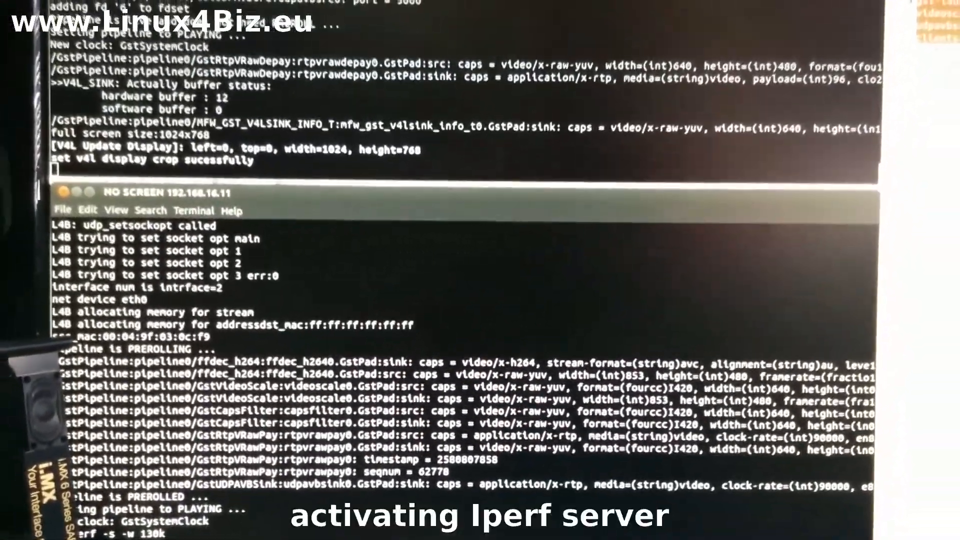
{"action": "scroll", "scroll_direction": "down", "scroll_amount": 3}
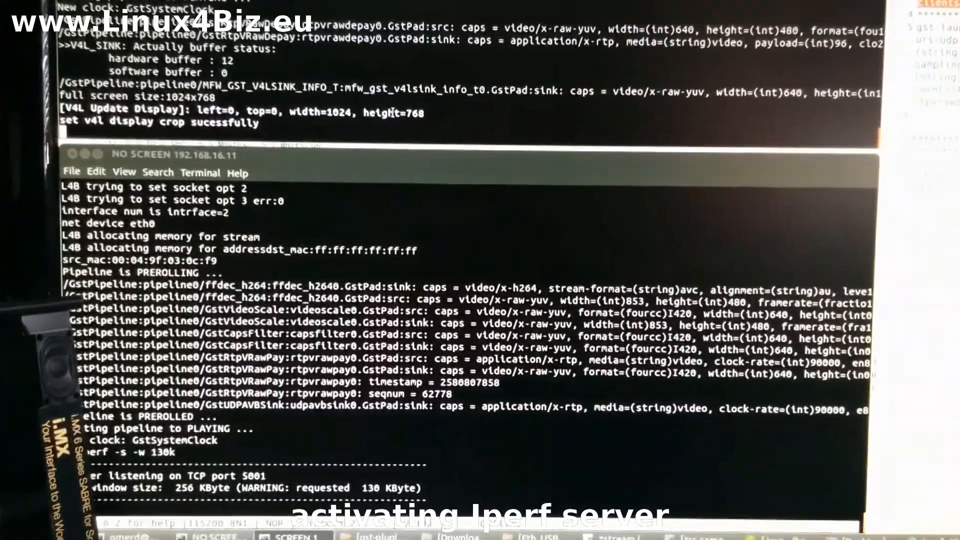